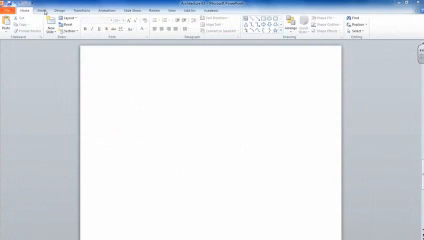
# - Browse the Choose a SmartArt Graphic gallery, scrolling through the diagram layouts
pyautogui.click(52, 10)
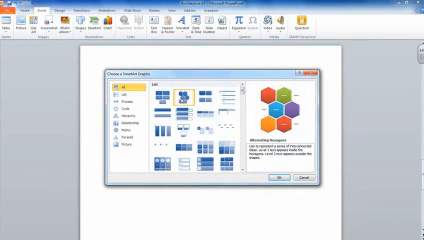
pyautogui.scroll(-3)
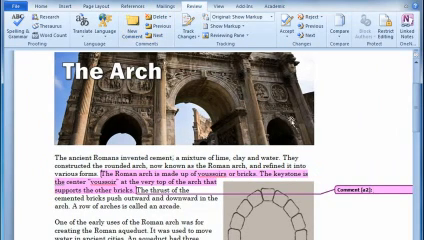
pyautogui.moveTo(292, 120)
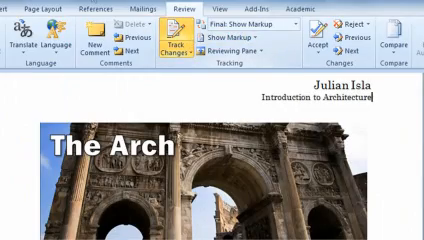
# - Show the Backstage Info page for 'Architecture blog content (2)'
pyautogui.click(14, 8)
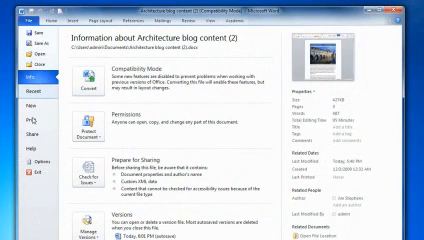
# - Return to The Arch document, then show the Save & Send page with e-mail options
pyautogui.click(16, 88)
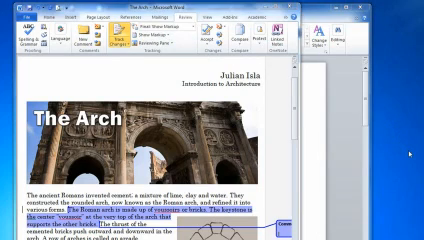
pyautogui.click(18, 12)
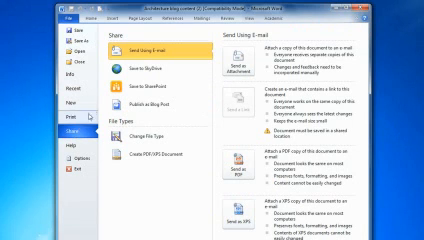